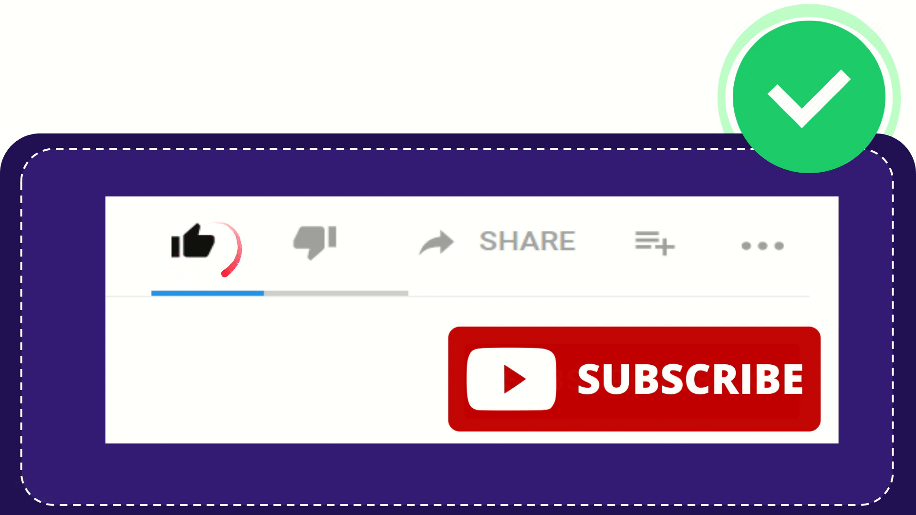
{"action": "left_click", "coordinate": [314, 242]}
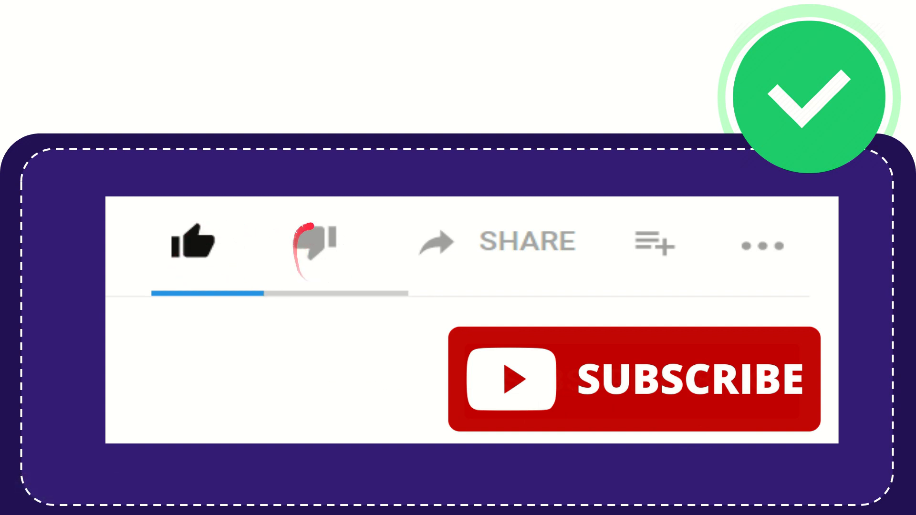